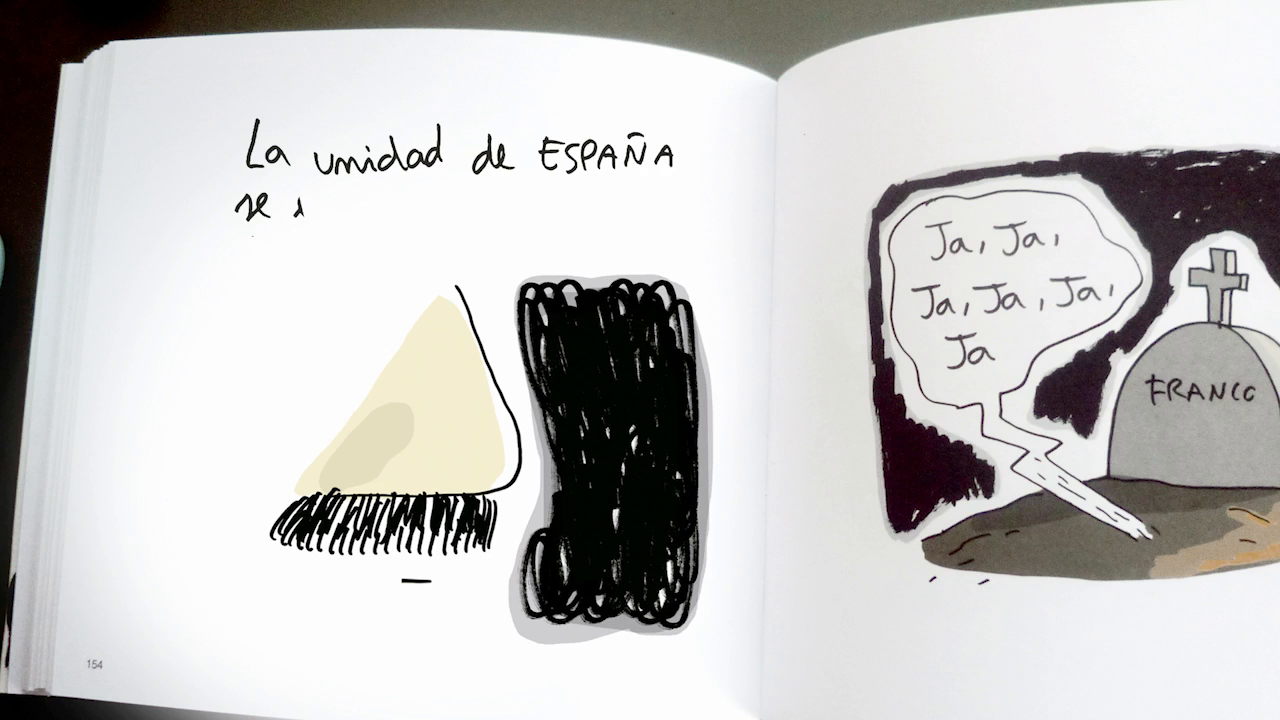
pyautogui.write('se esconde detrás de un bigote')
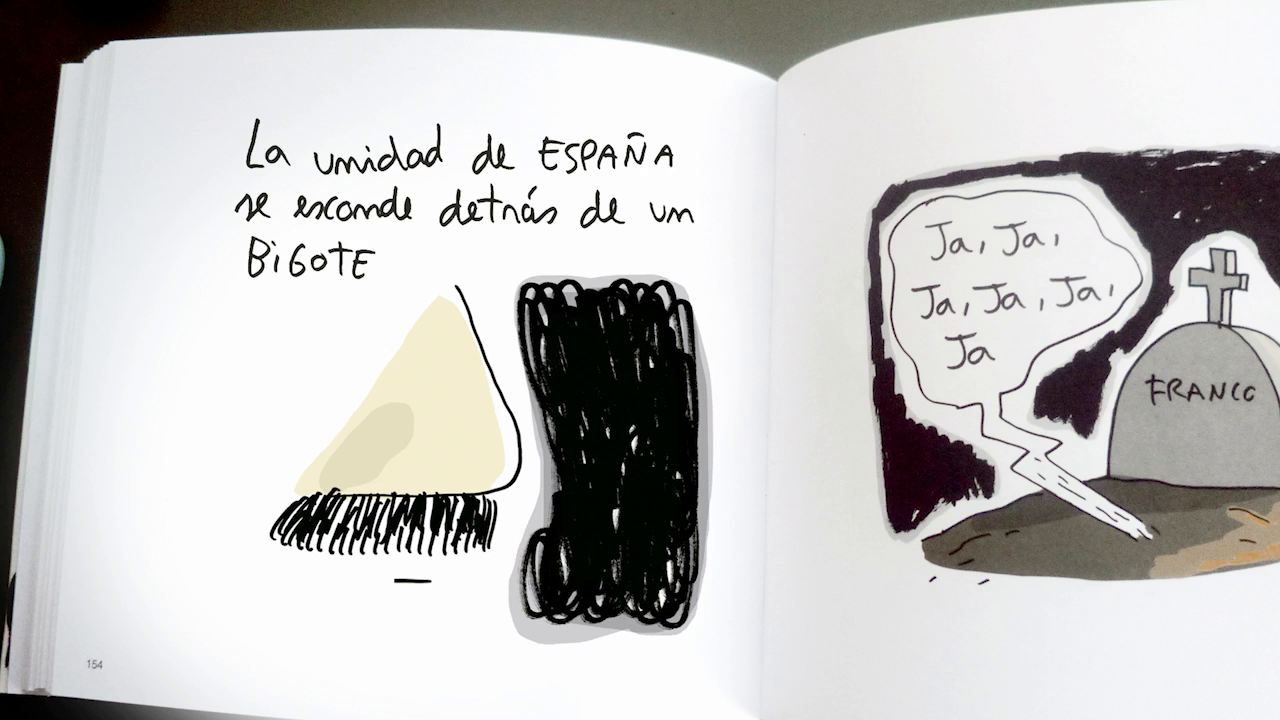